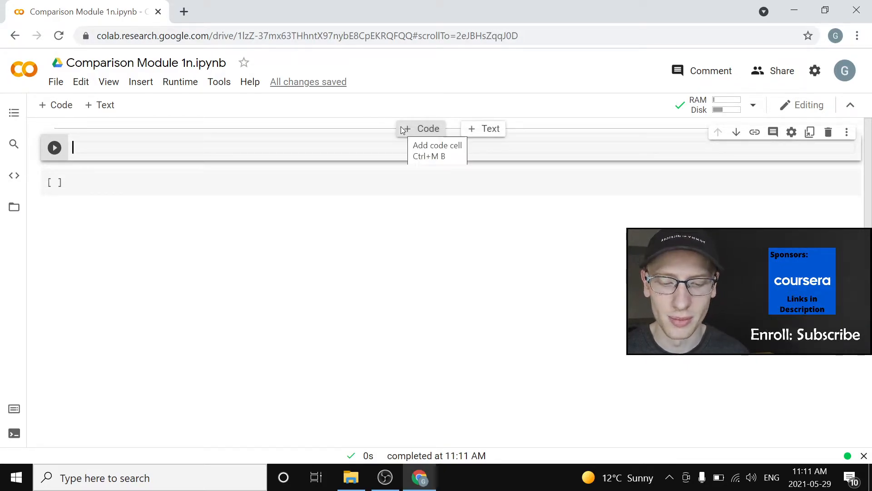
Step: Write x = 7 and x < 7 in the cell and run it, outputting False
type("x = 7")
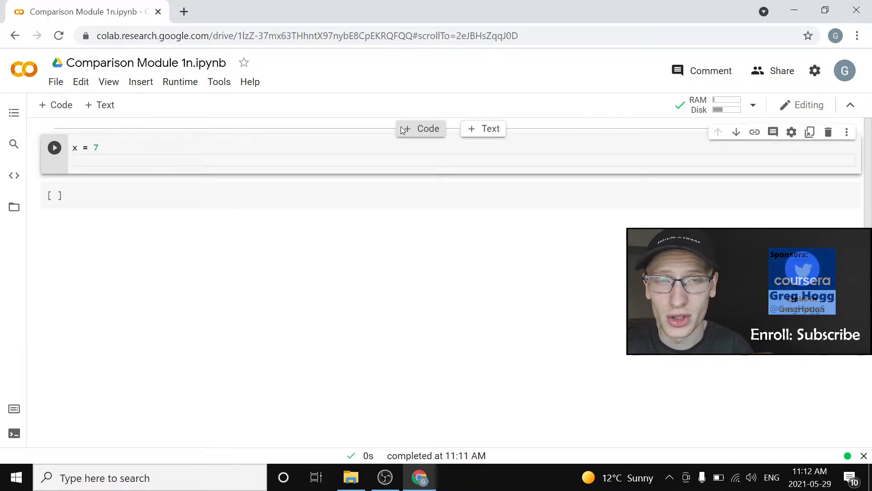
type("x < 7")
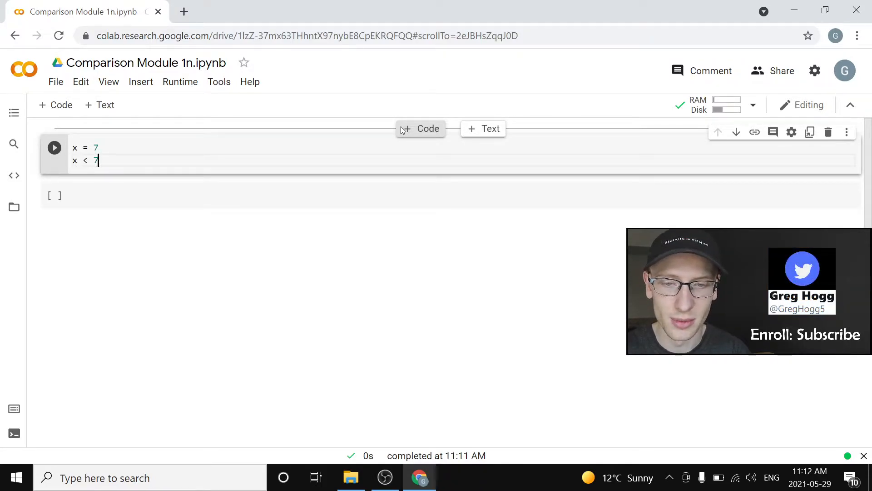
left_click(54, 147)
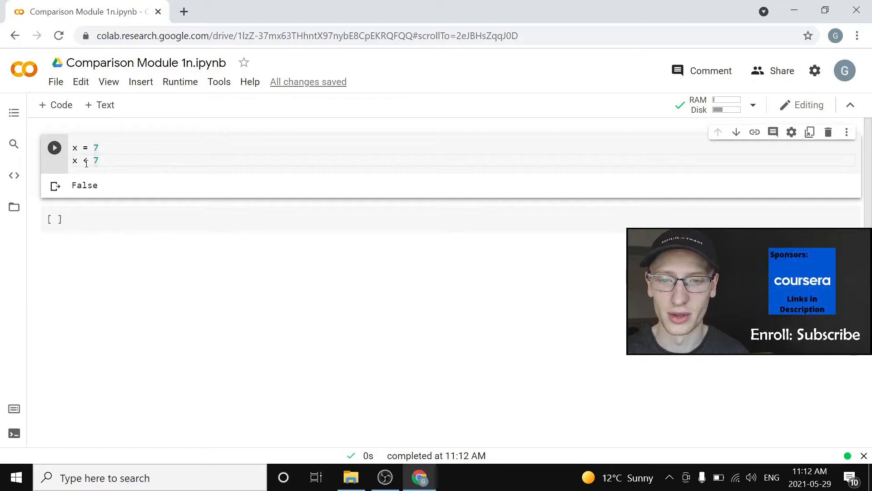
Step: Replace the < operator so the comparison reads x == 7, outputting True
key("Backspace")
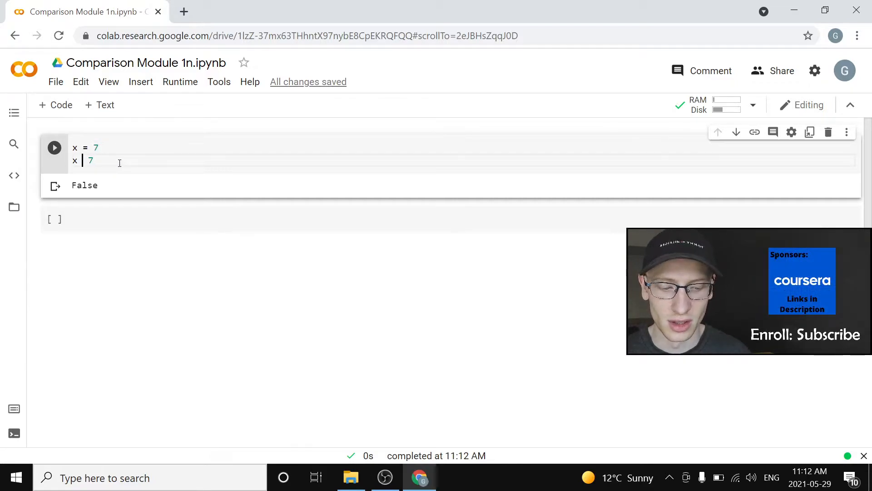
type(">")
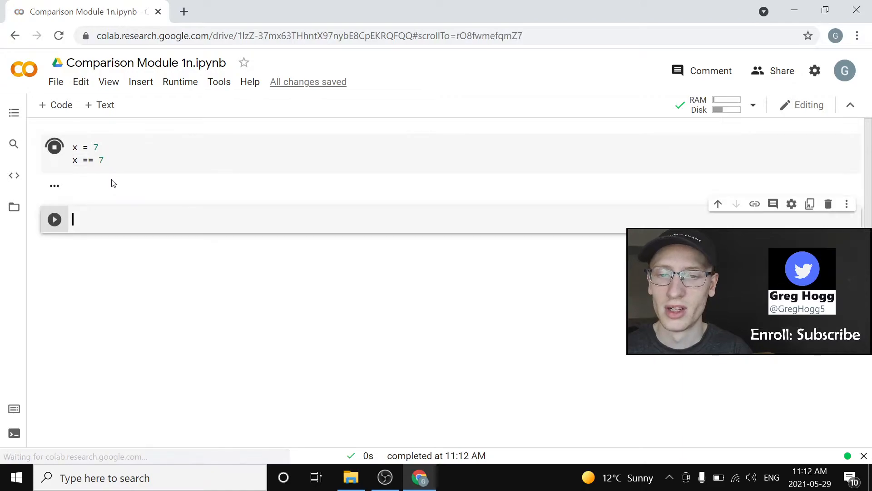
left_click(54, 146)
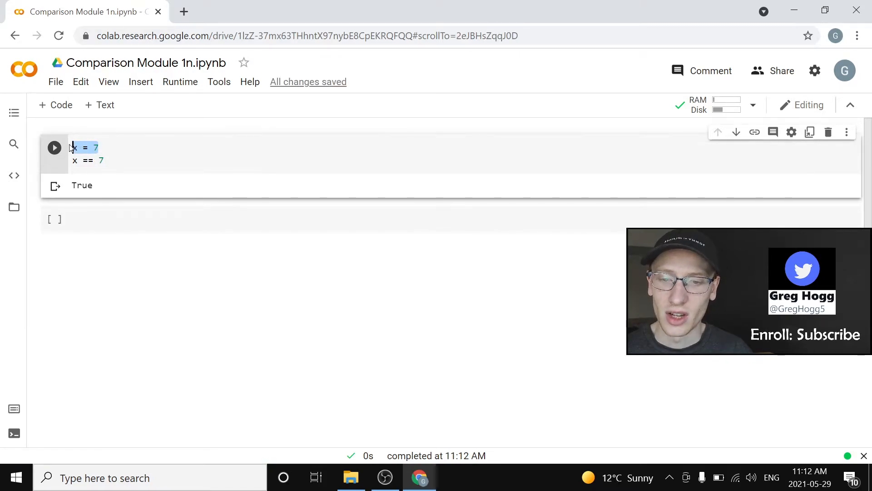
Step: Edit the comparison operator to >= so x >= 7 evaluates True
left_click(97, 148)
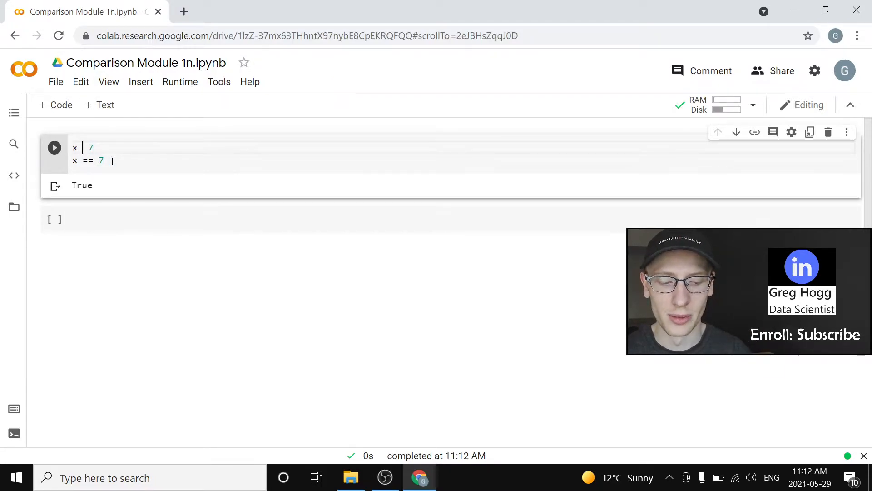
type("<-")
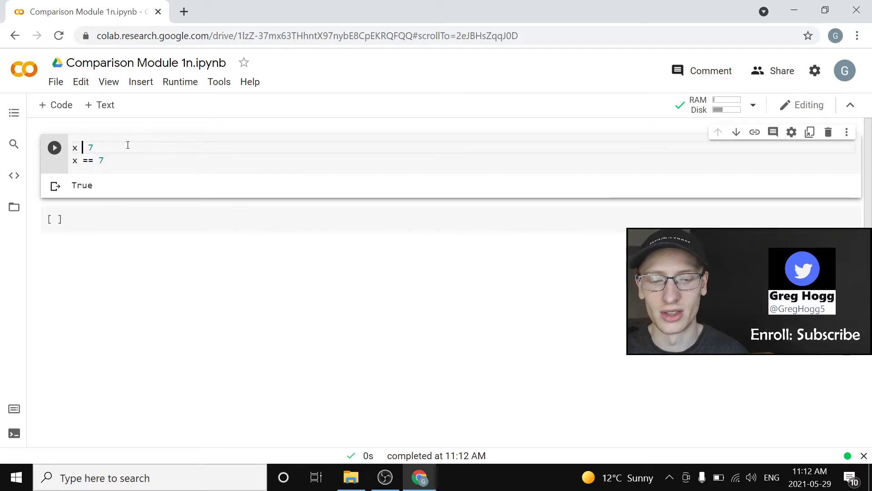
type("=")
left_click(170, 160)
type(">")
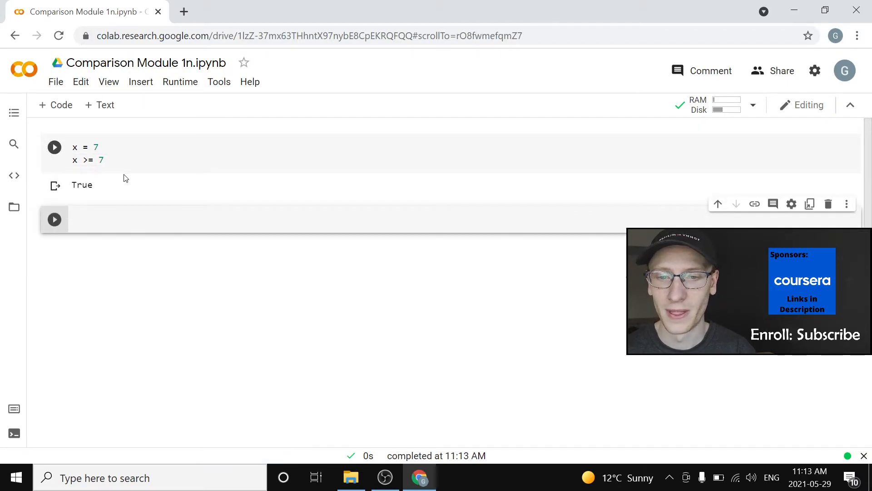
Step: Edit the comparison operator for a False result, then delete it
left_click(92, 161)
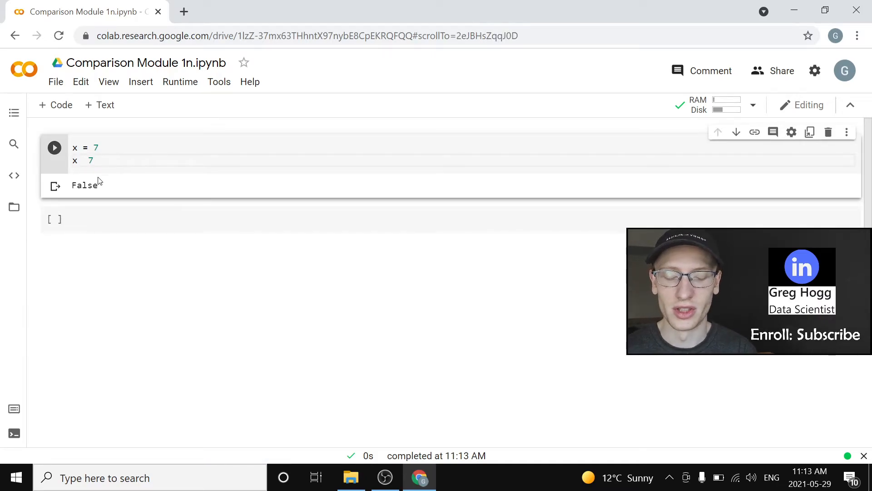
Step: Check x != 7 (False), then prefix it with not
type("!=")
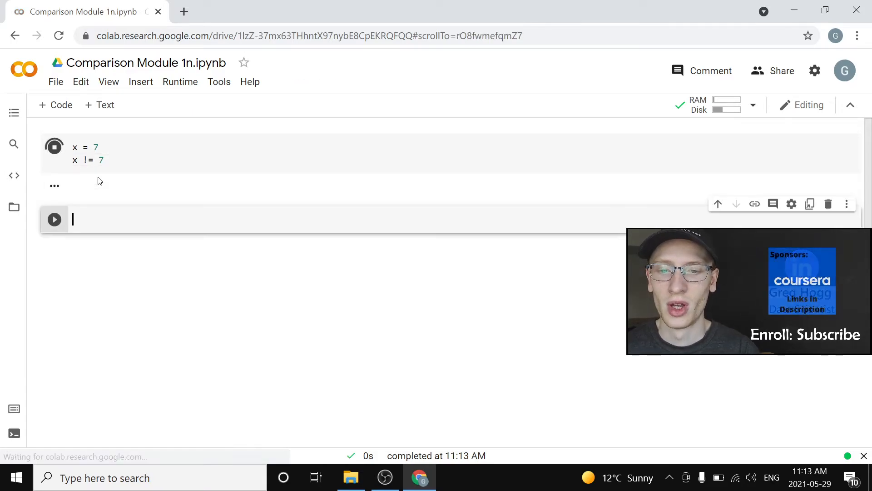
left_click(54, 146)
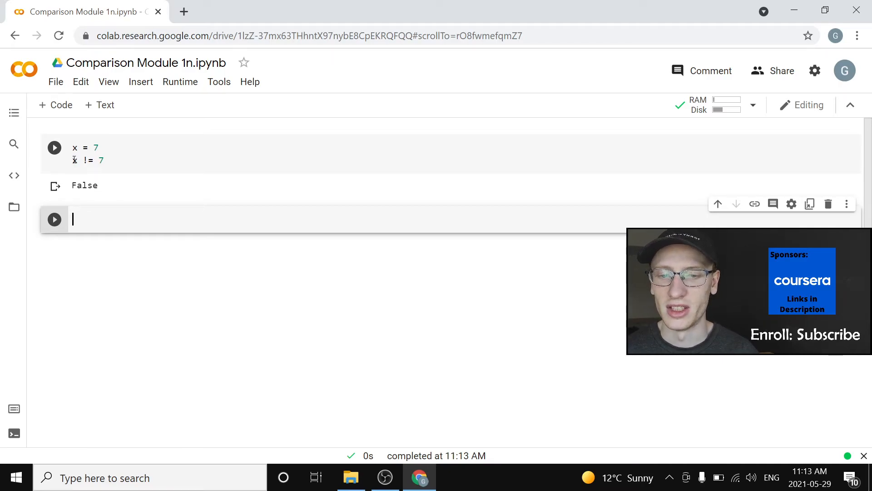
type("not")
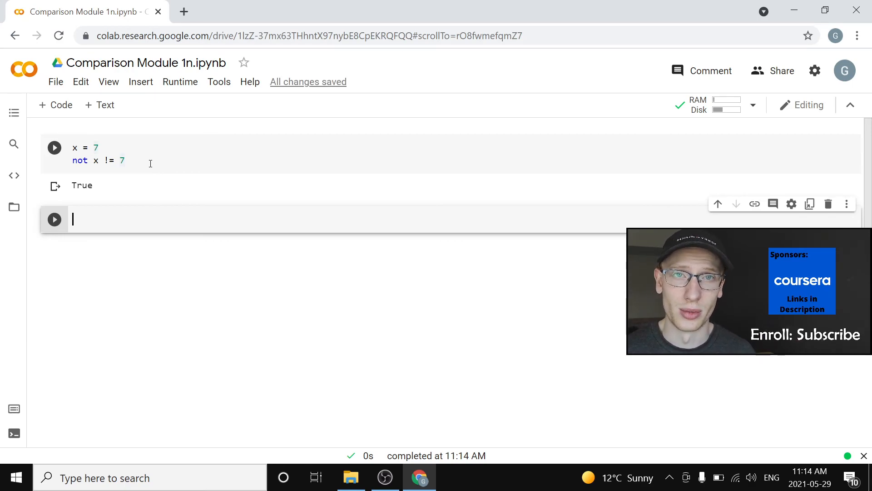
Step: Type not into the new code cell below
type("not")
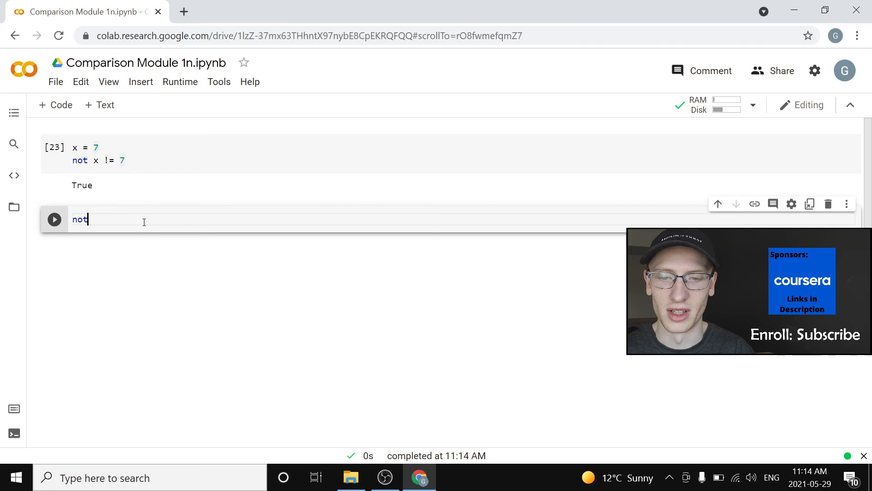